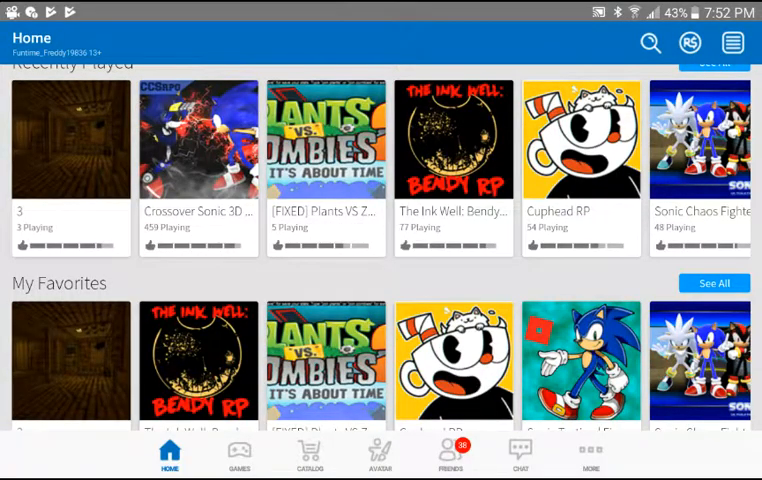
# Step: Scroll the Home screen to reach the Crossover Sonic 3D RPG V2 tile under Recently Played
pyautogui.scroll(-3)
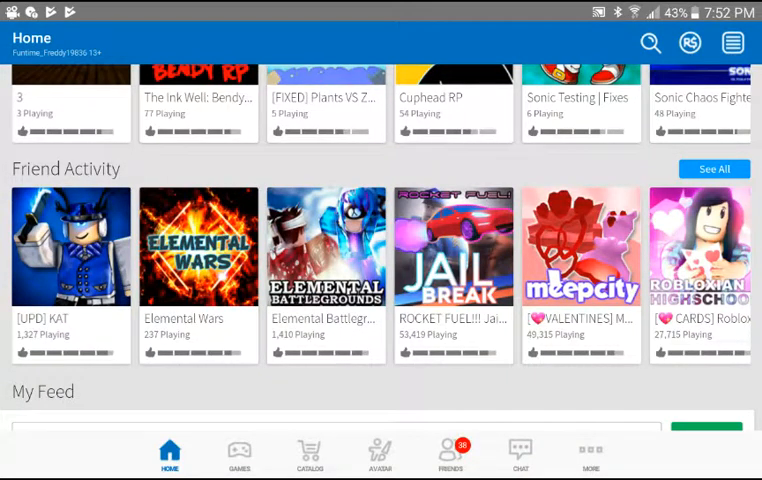
pyautogui.scroll(-3)
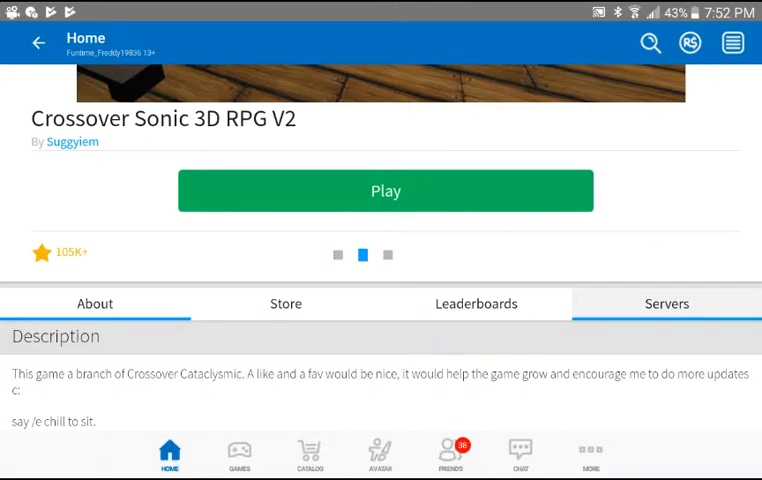
# Step: Show the Servers tab and scroll through the nearly full 12-player servers
pyautogui.click(665, 303)
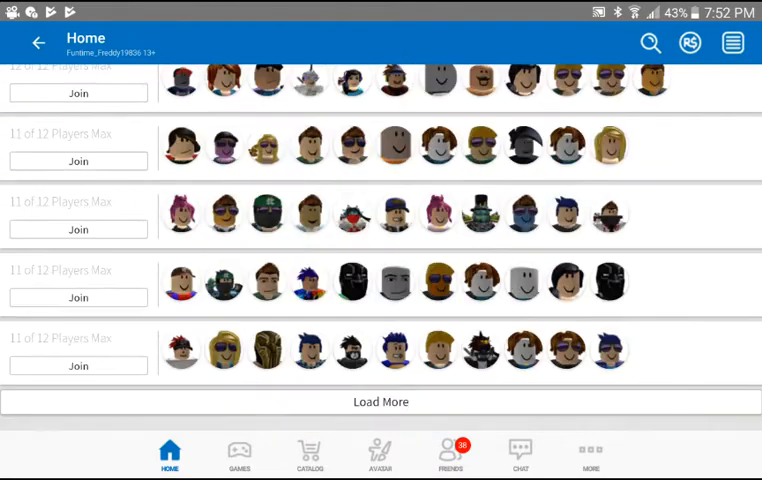
pyautogui.scroll(-3)
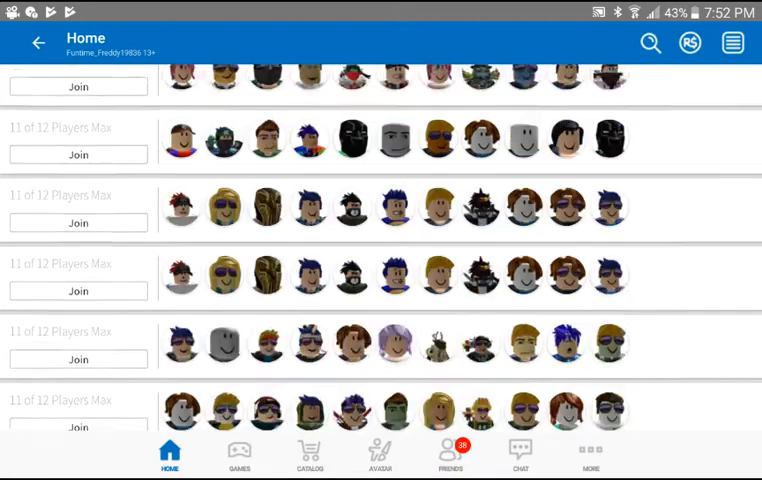